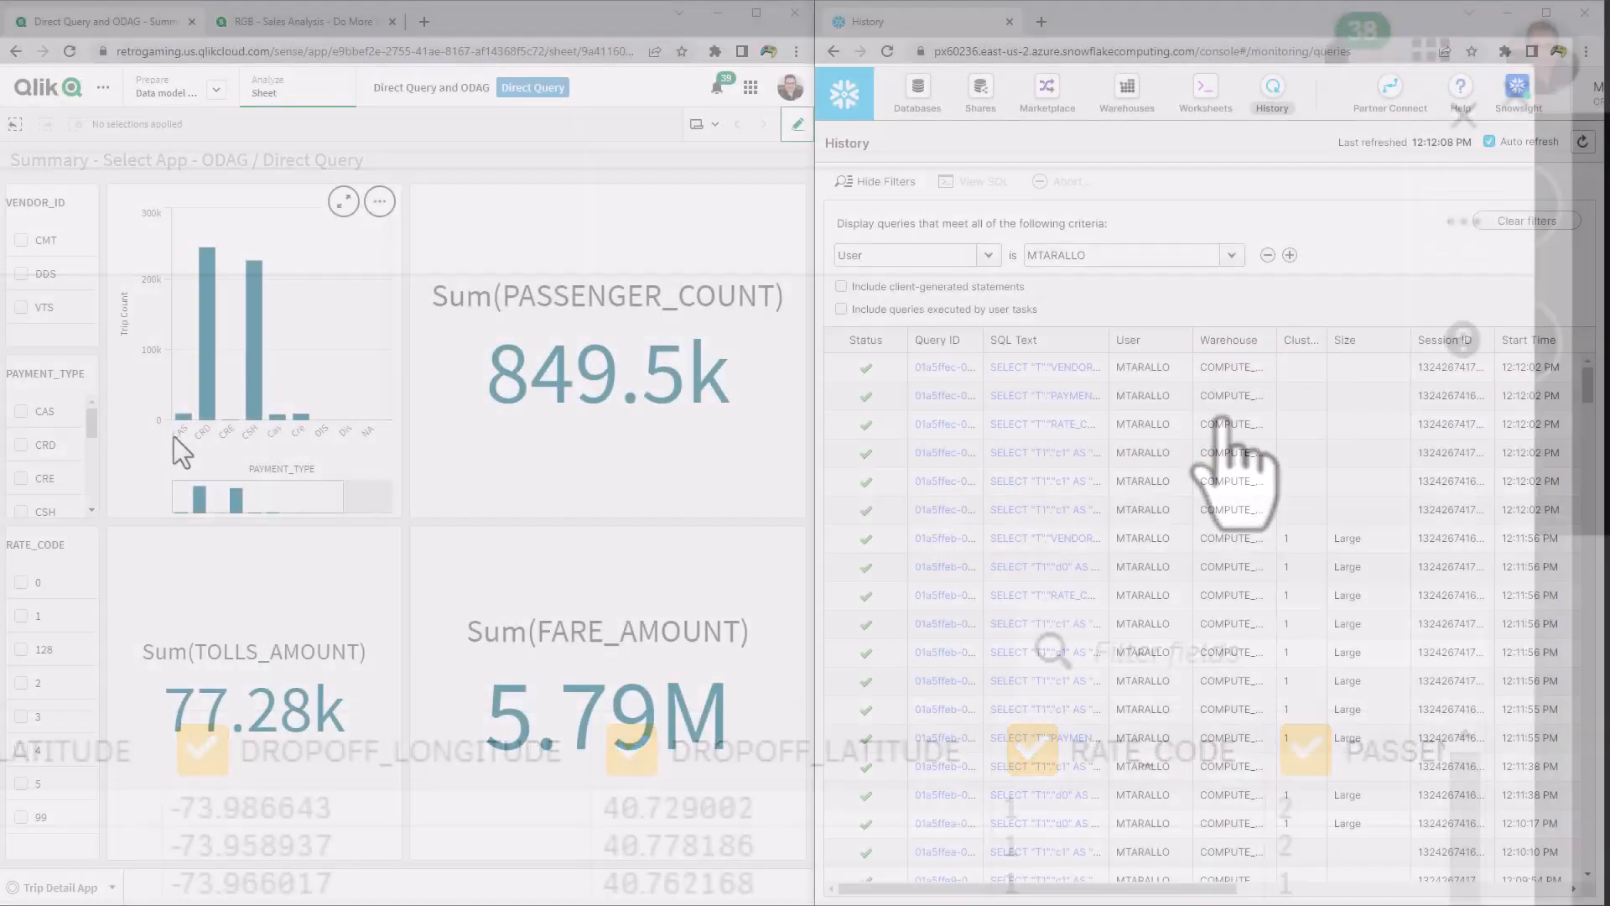
- Check Insight Advisor's existing example questions, then return to the dashboard
left_click(224, 426)
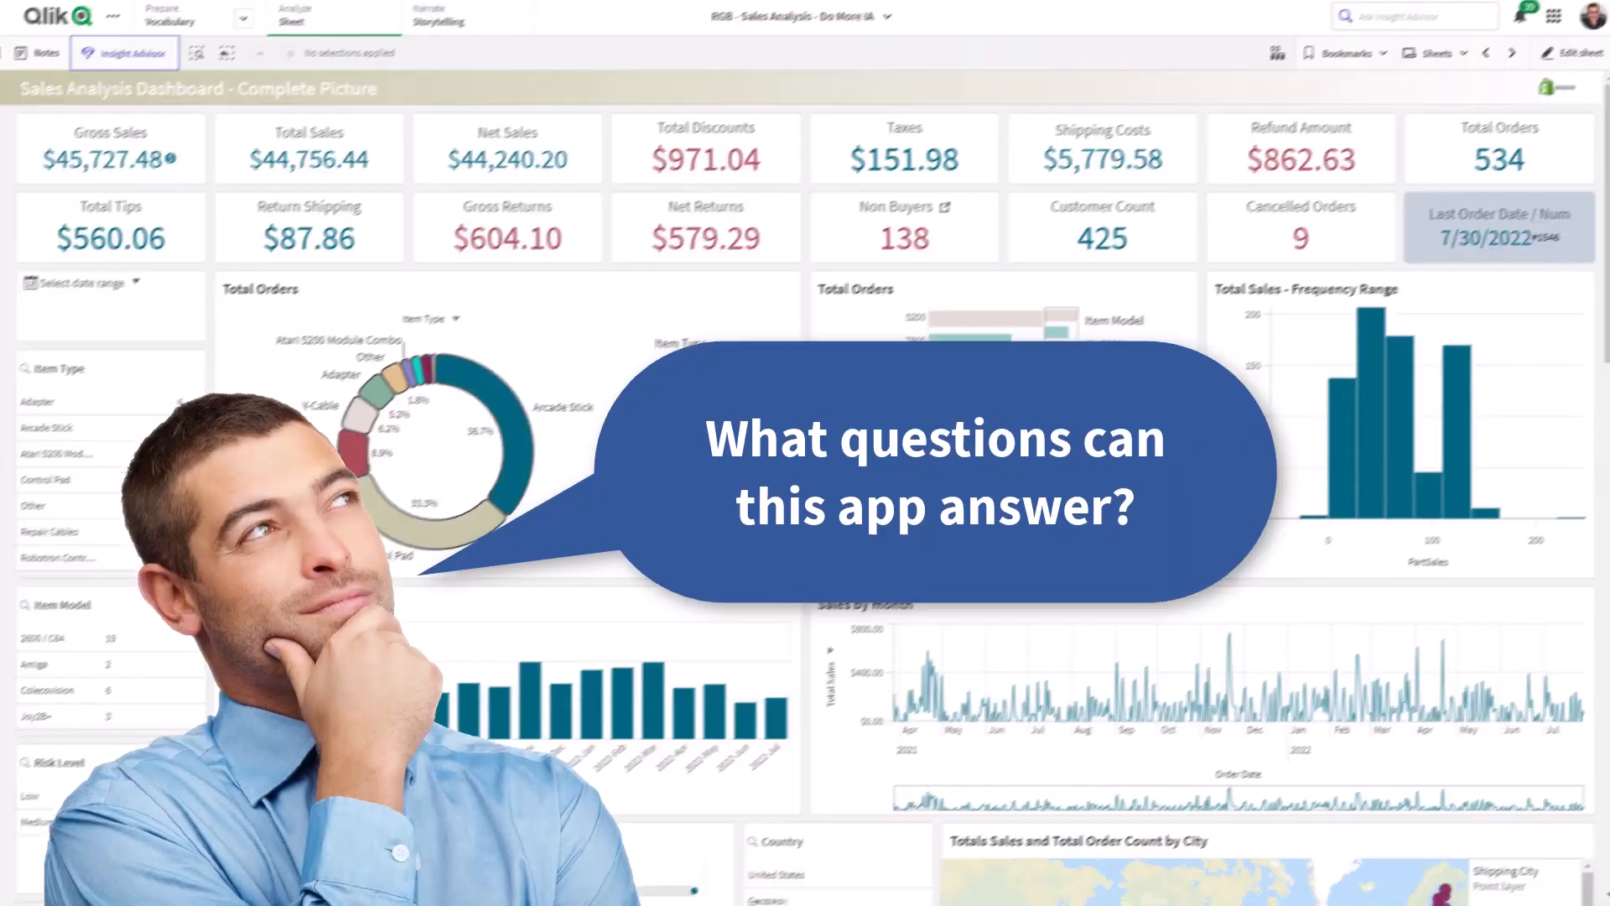
left_click(124, 51)
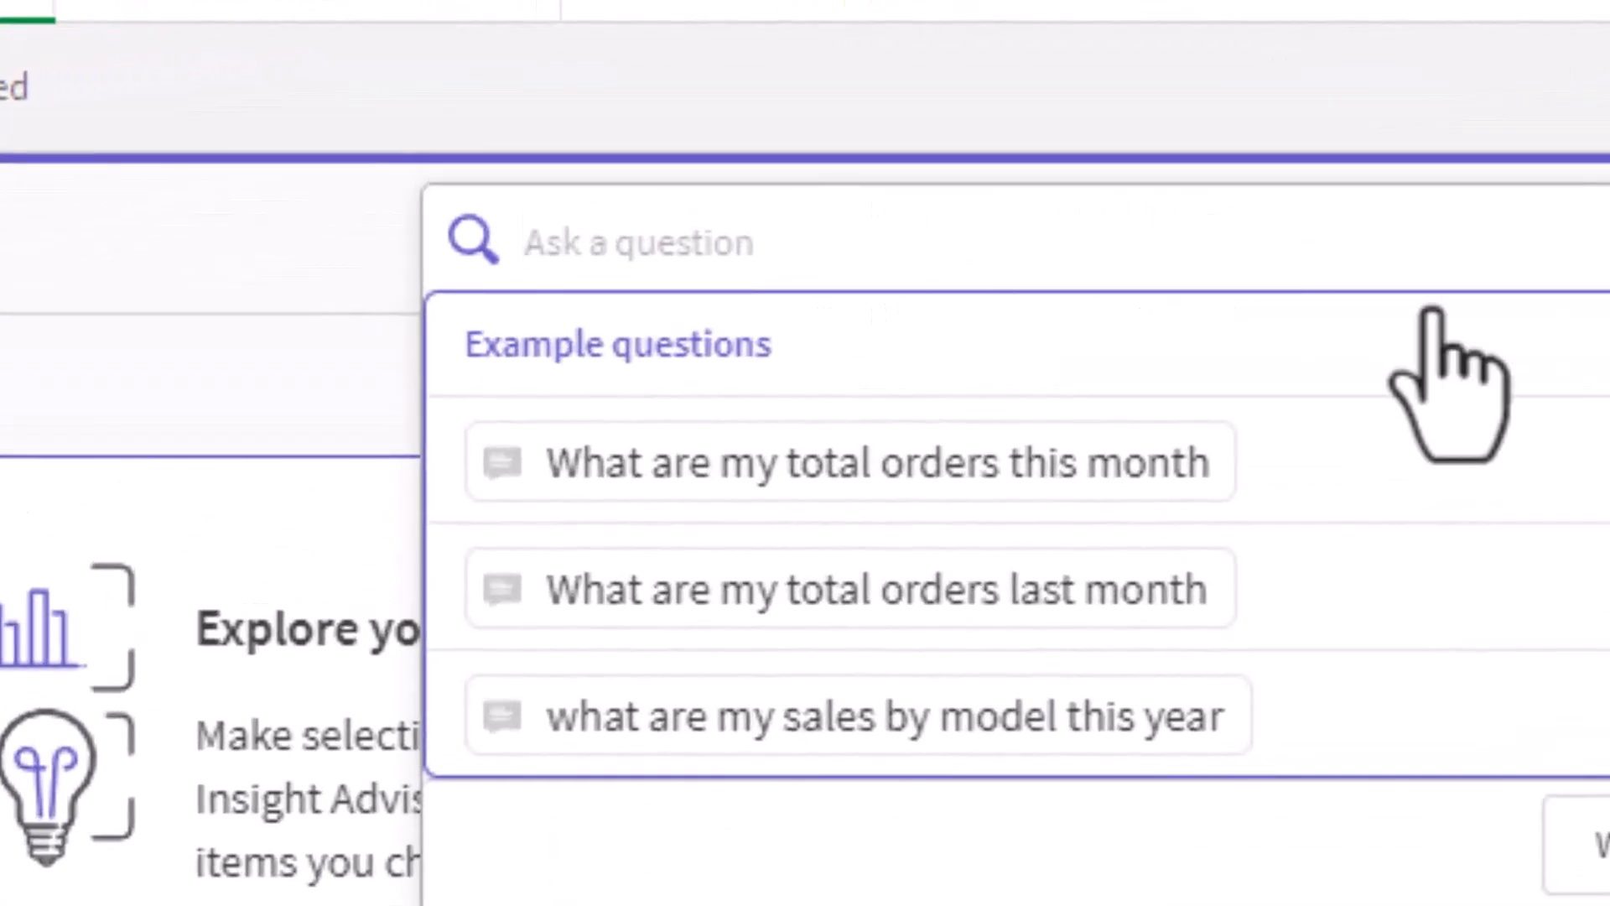
left_click(854, 715)
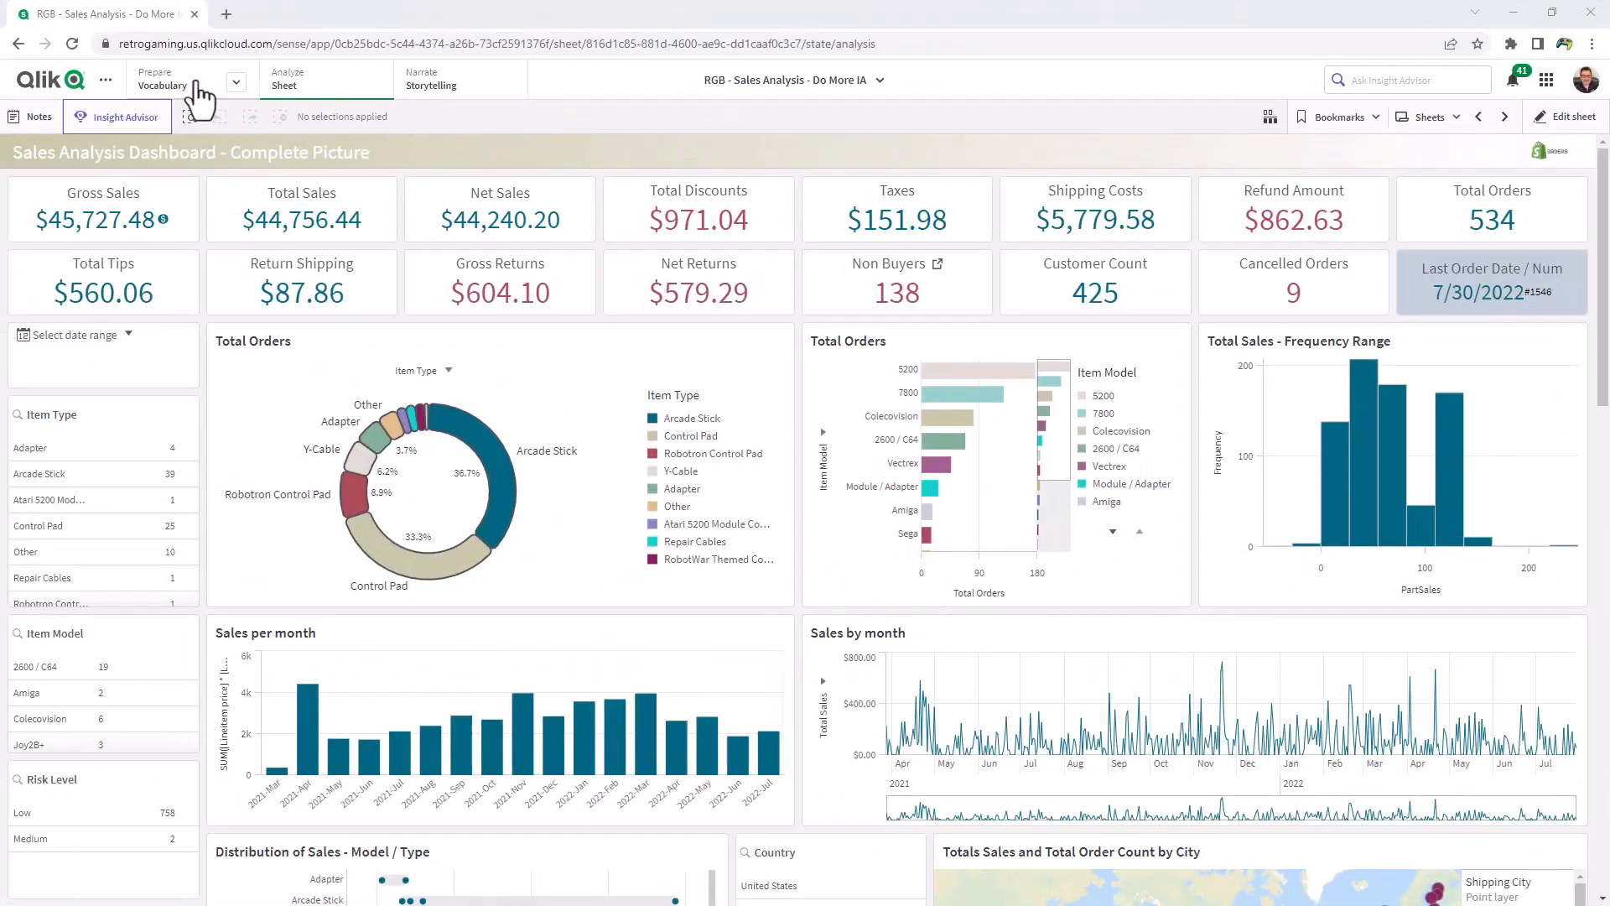
- Add 'What are my total sales by country' to the app's vocabulary example questions
left_click(162, 79)
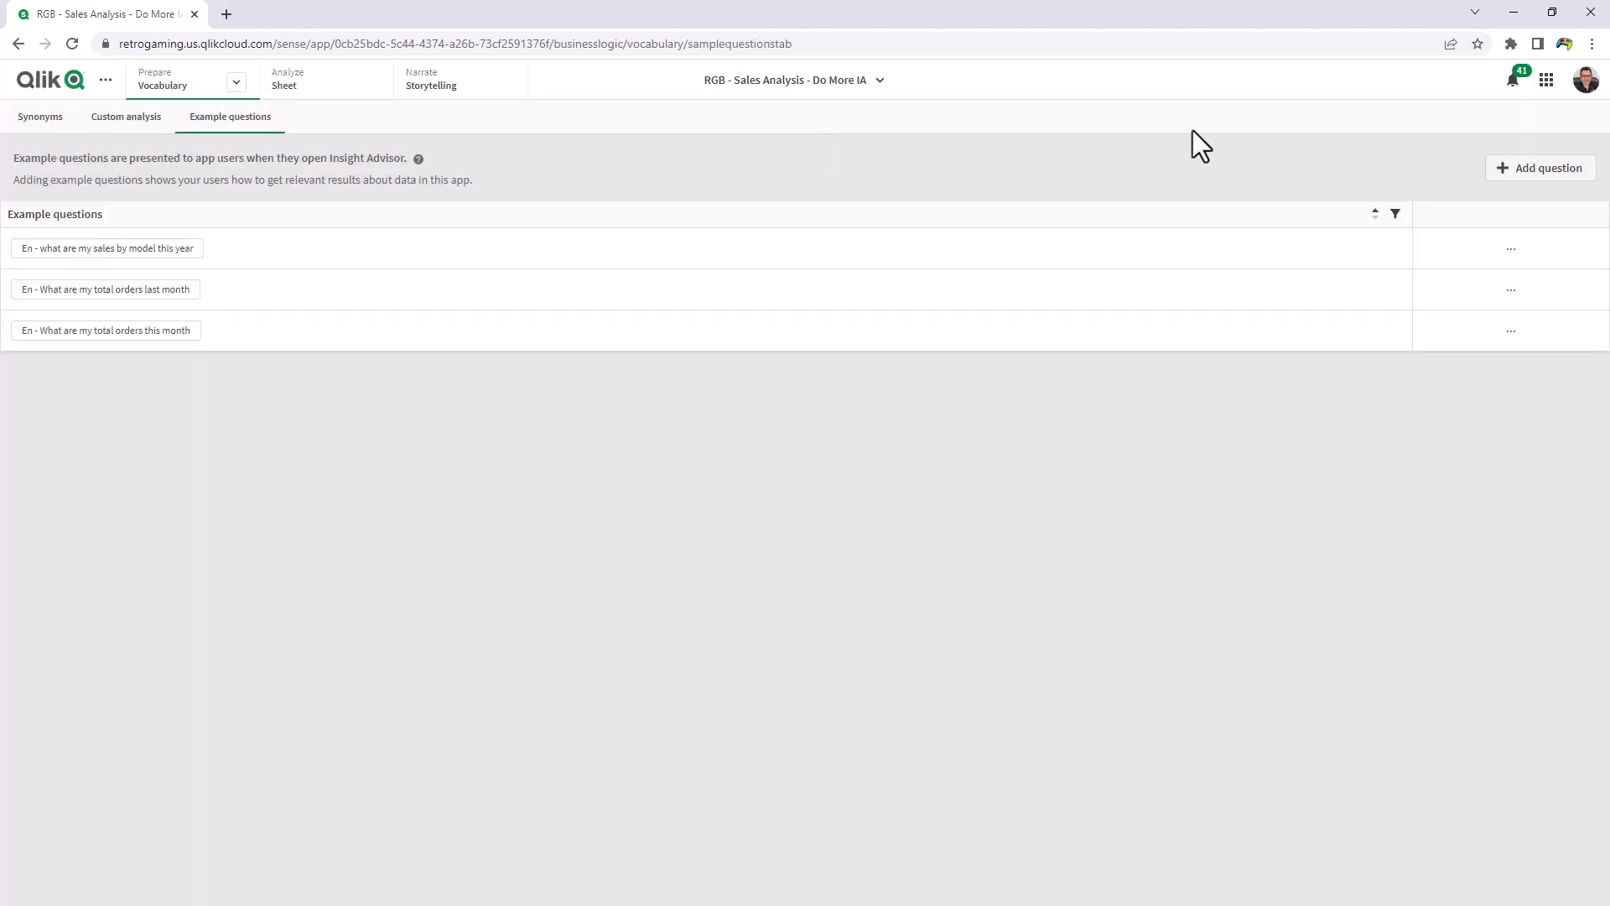
left_click(1540, 168)
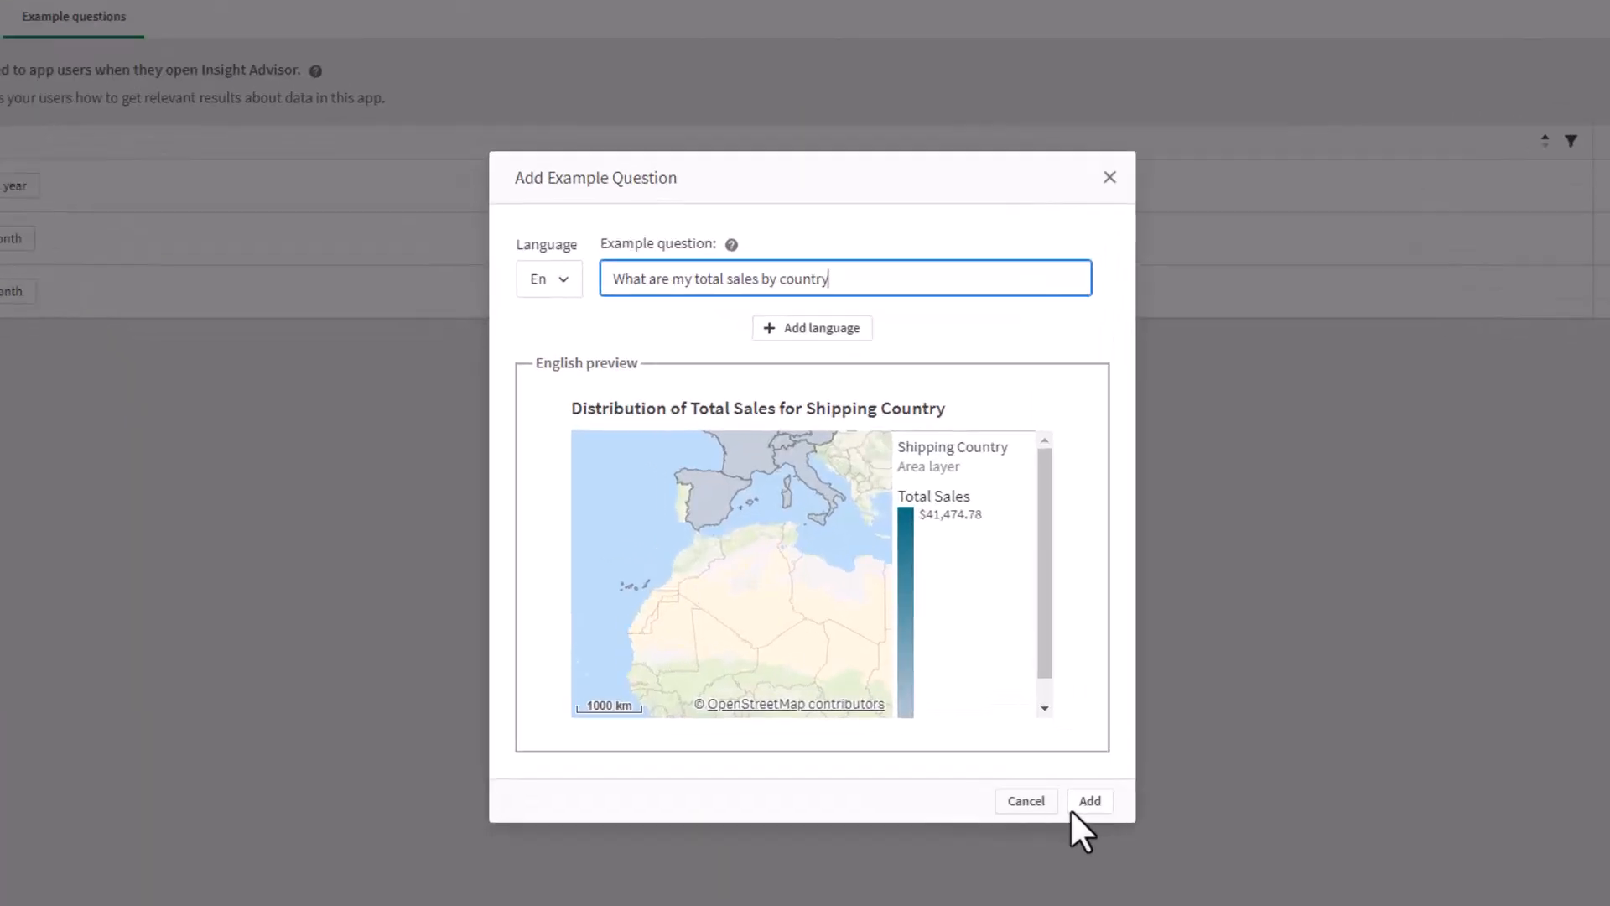
left_click(1090, 800)
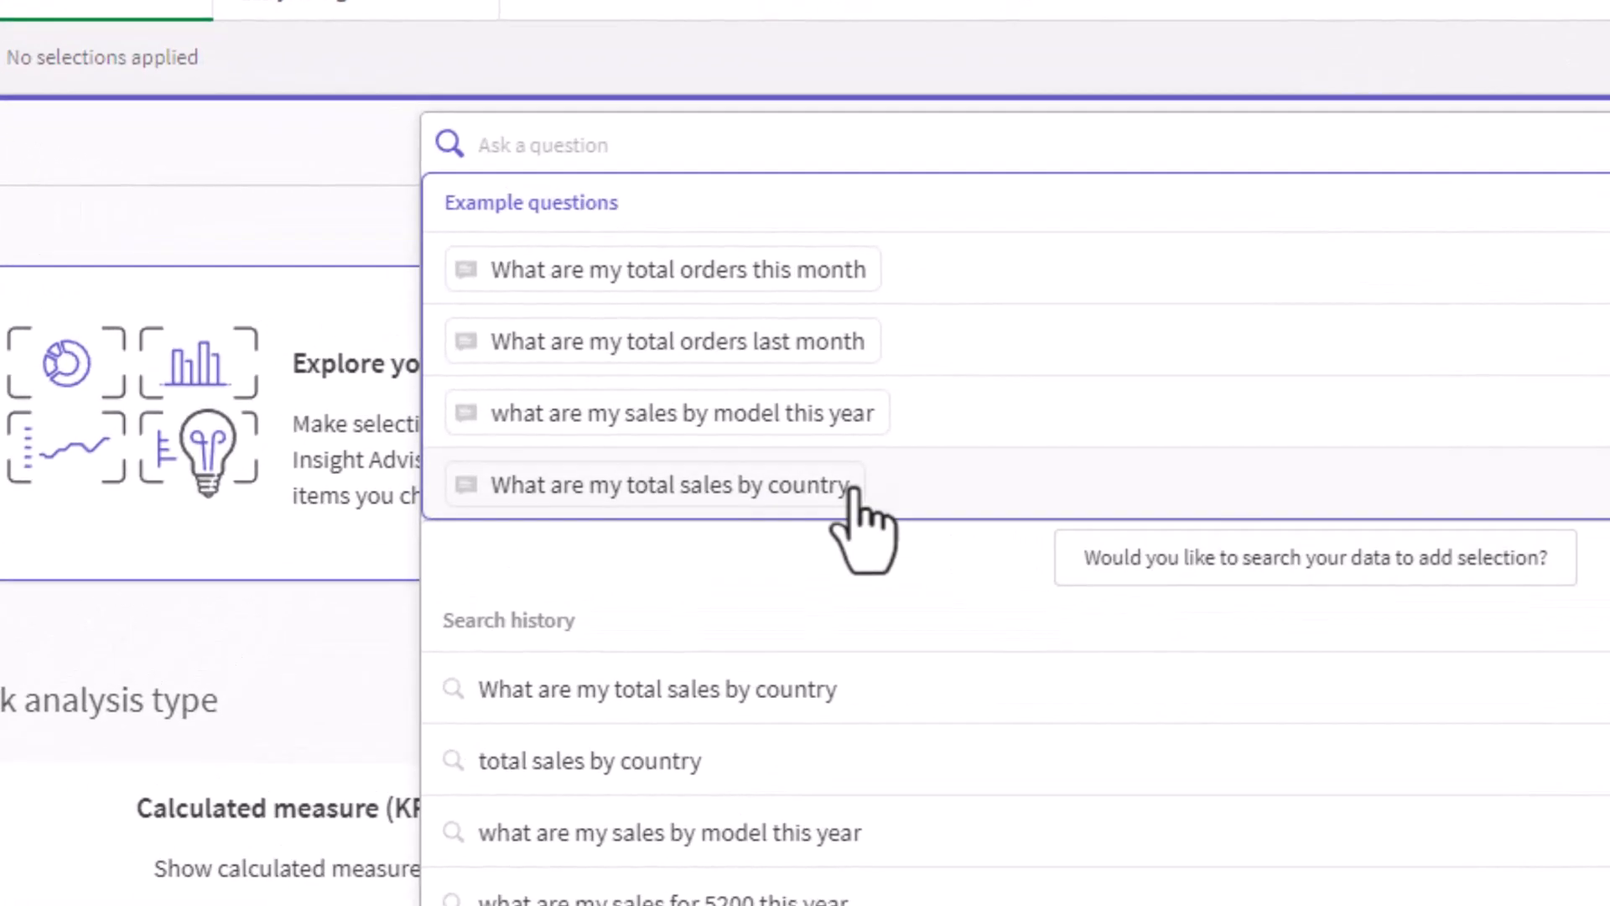
- Ask 'What are my total sales by country' to get a Shipping Country sales map
left_click(665, 484)
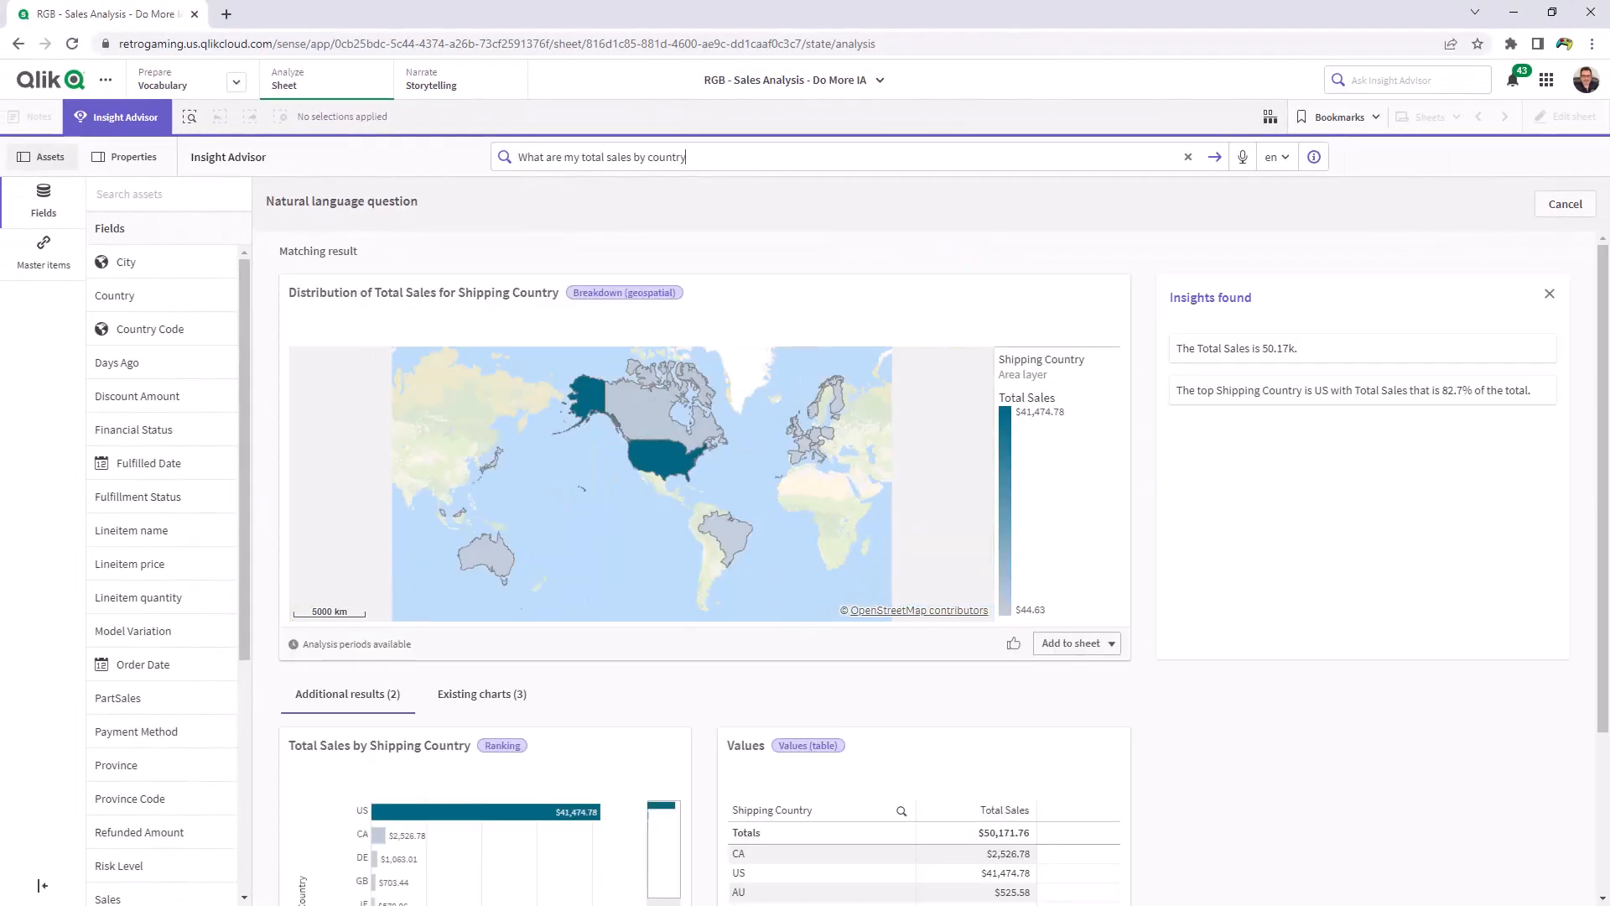